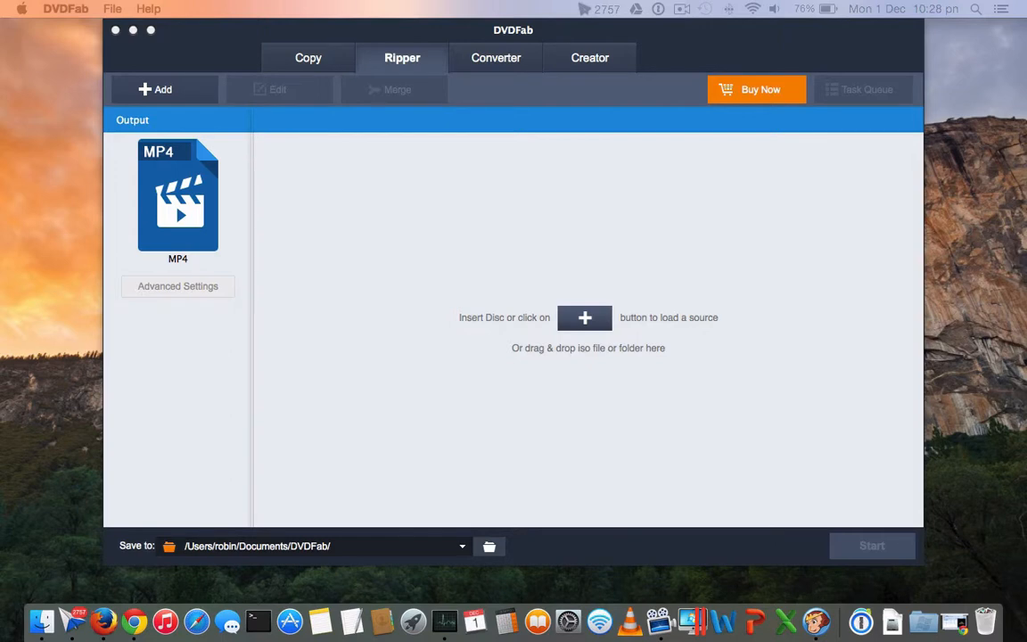
{"action": "mouse_move", "coordinate": [689, 38]}
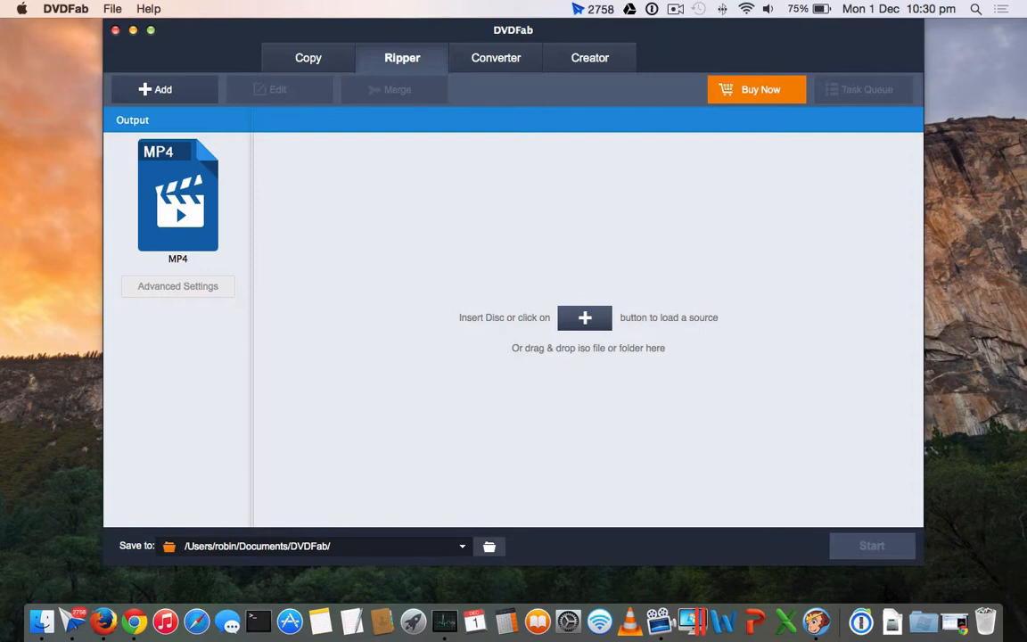
{"action": "mouse_move", "coordinate": [892, 617]}
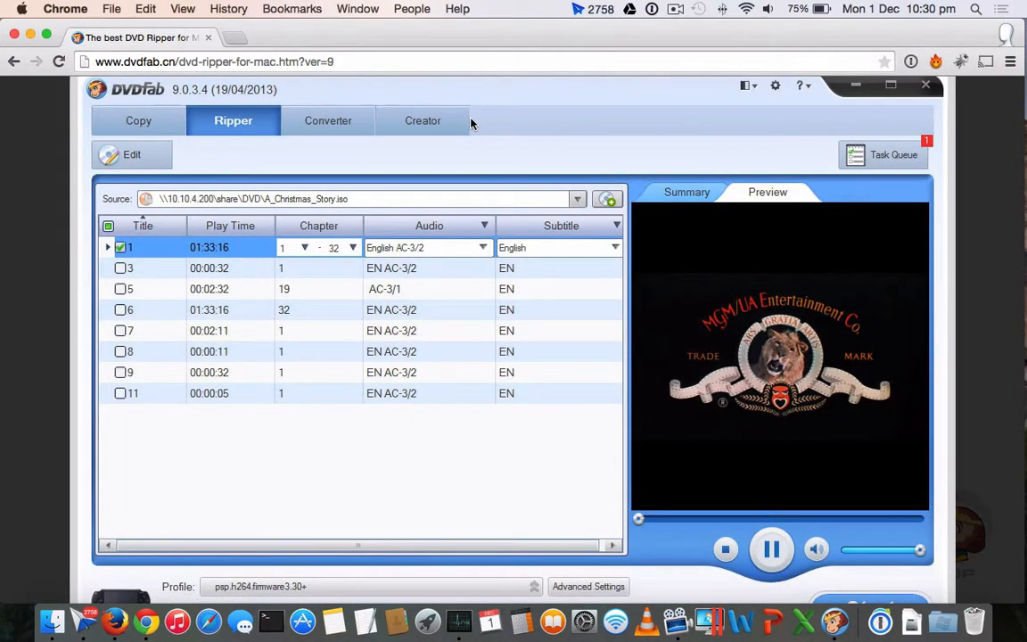
{"action": "mouse_move", "coordinate": [431, 278]}
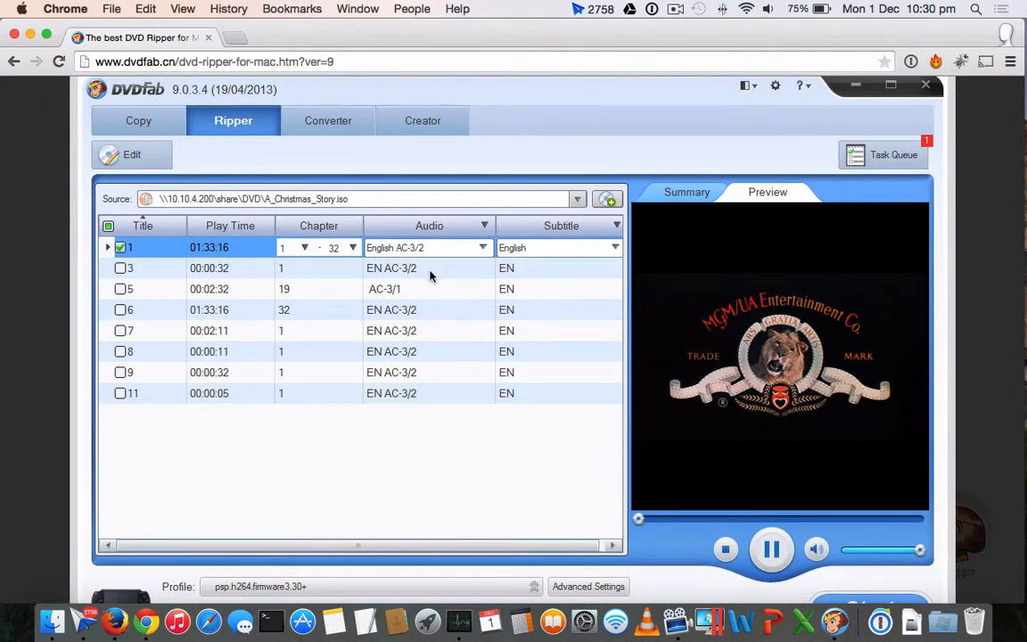
{"action": "mouse_move", "coordinate": [331, 246]}
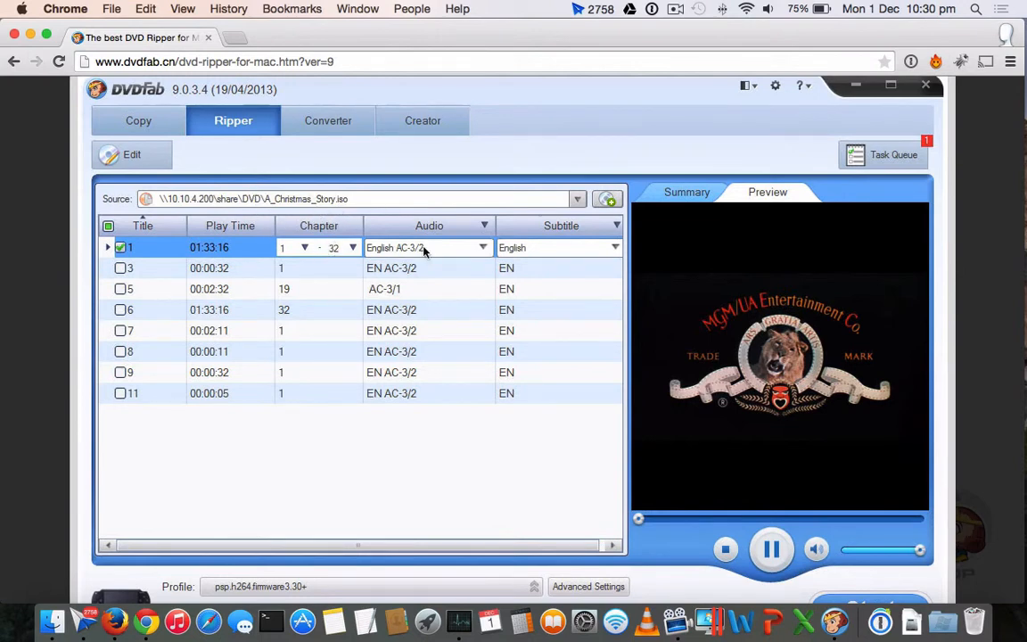
{"action": "mouse_move", "coordinate": [378, 346]}
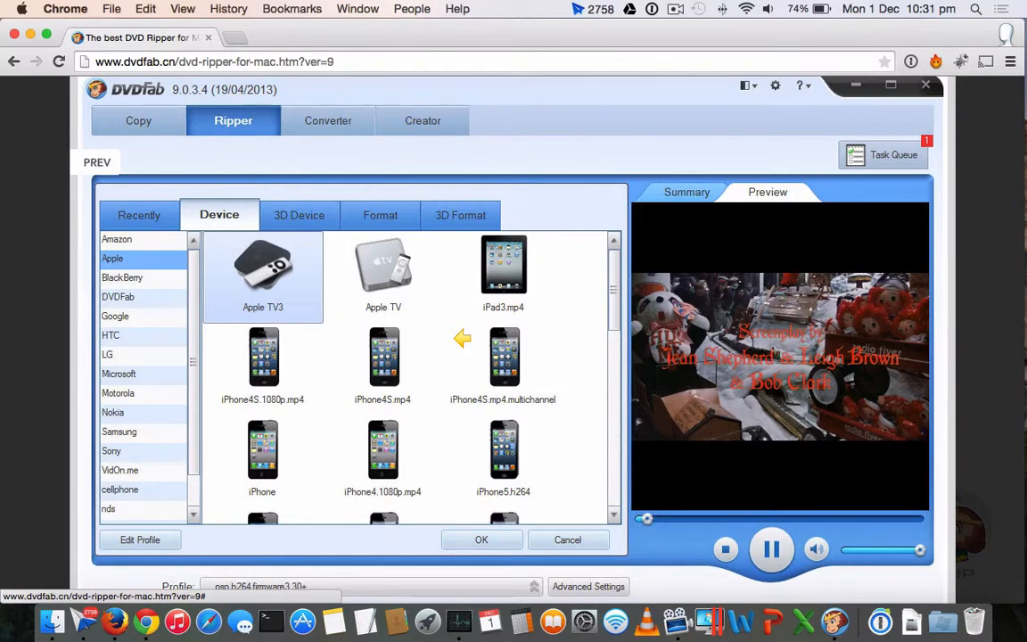
{"action": "mouse_move", "coordinate": [159, 271]}
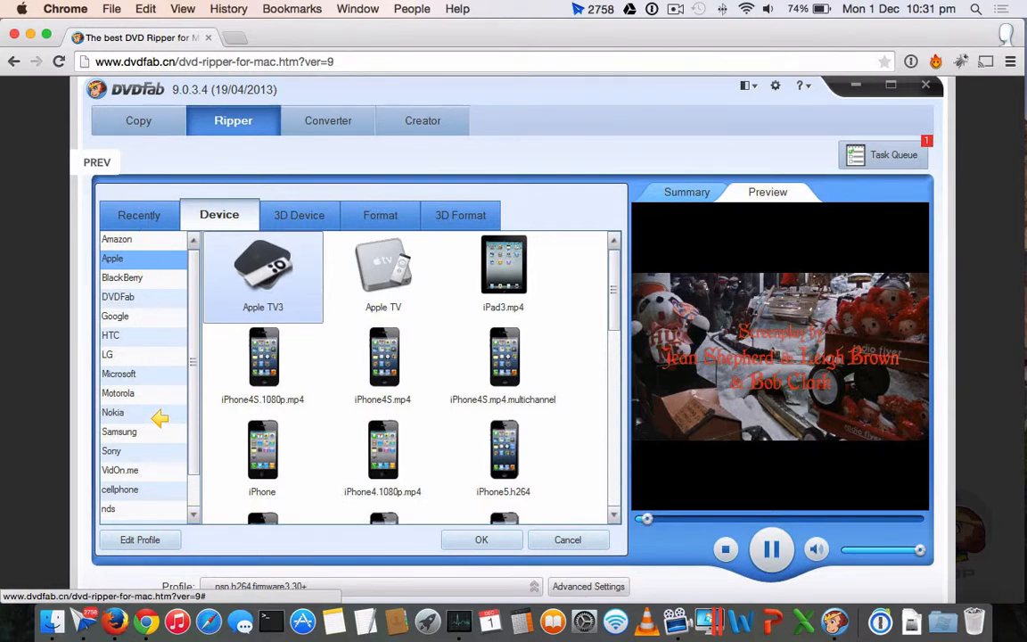
{"action": "mouse_move", "coordinate": [150, 329]}
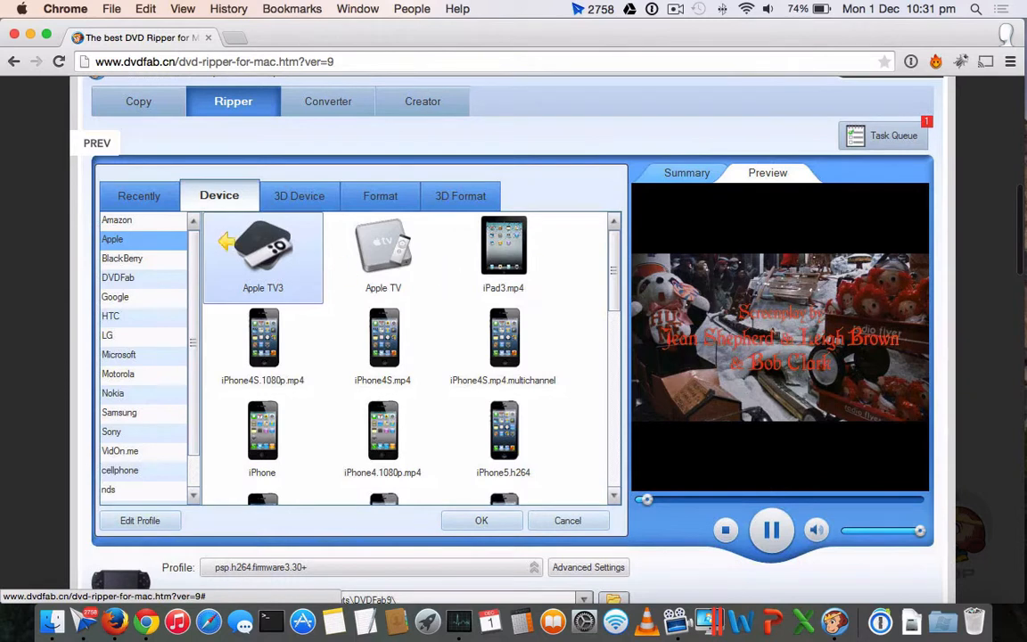
{"action": "mouse_move", "coordinate": [358, 278]}
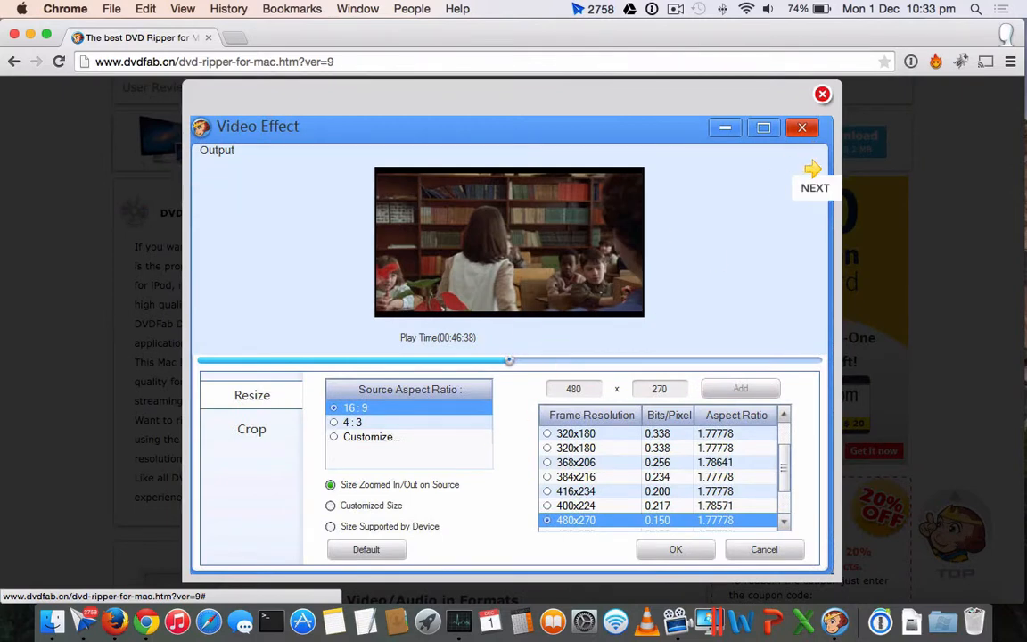
- Advance the gallery to the Video Effect Resize and Crop screenshots
{"action": "left_click", "coordinate": [253, 428]}
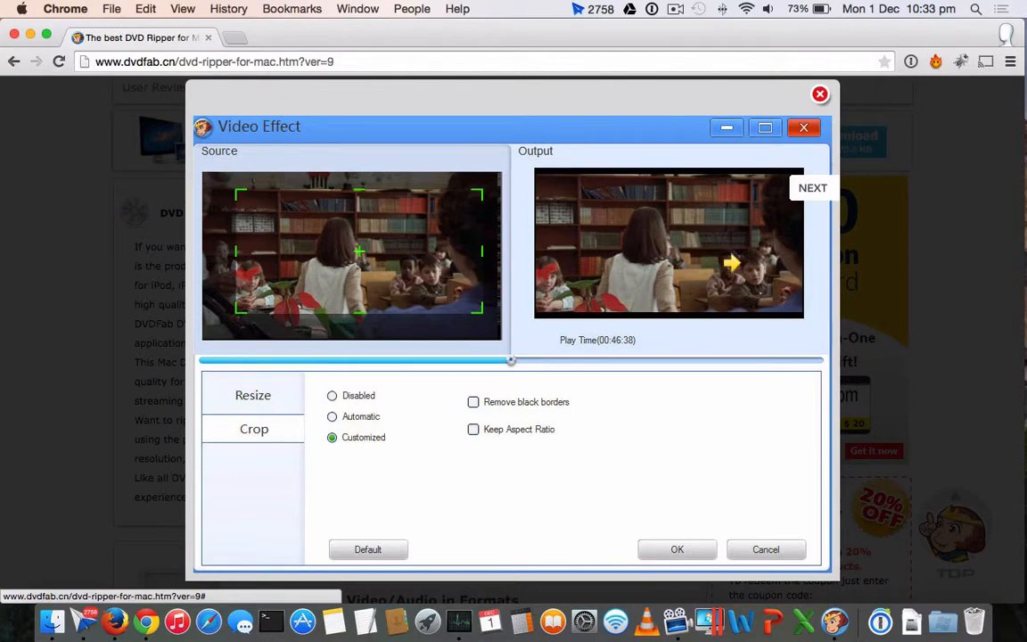
{"action": "mouse_move", "coordinate": [796, 142]}
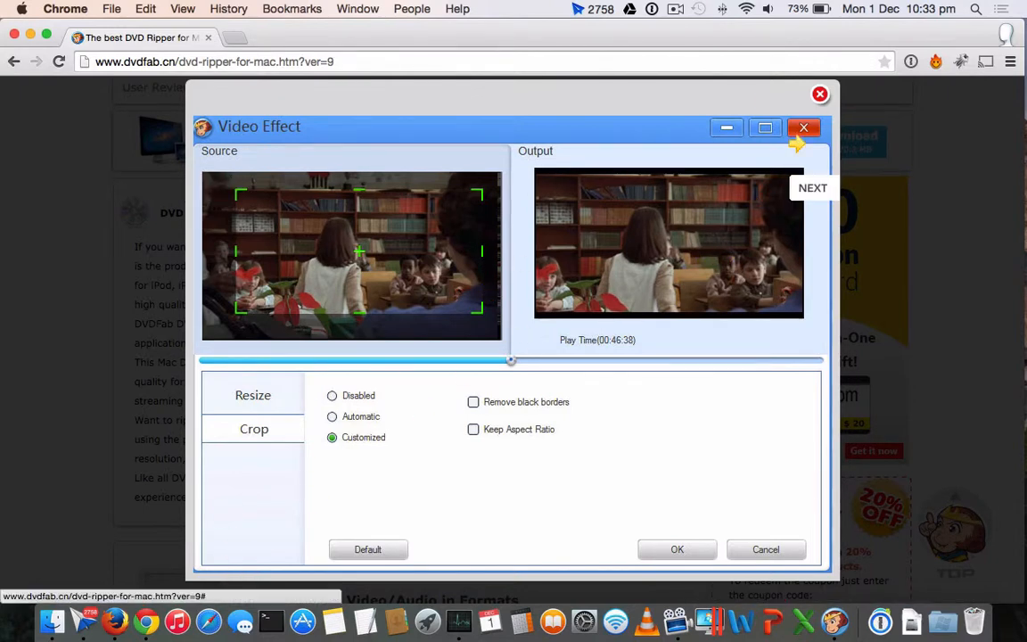
{"action": "mouse_move", "coordinate": [642, 274]}
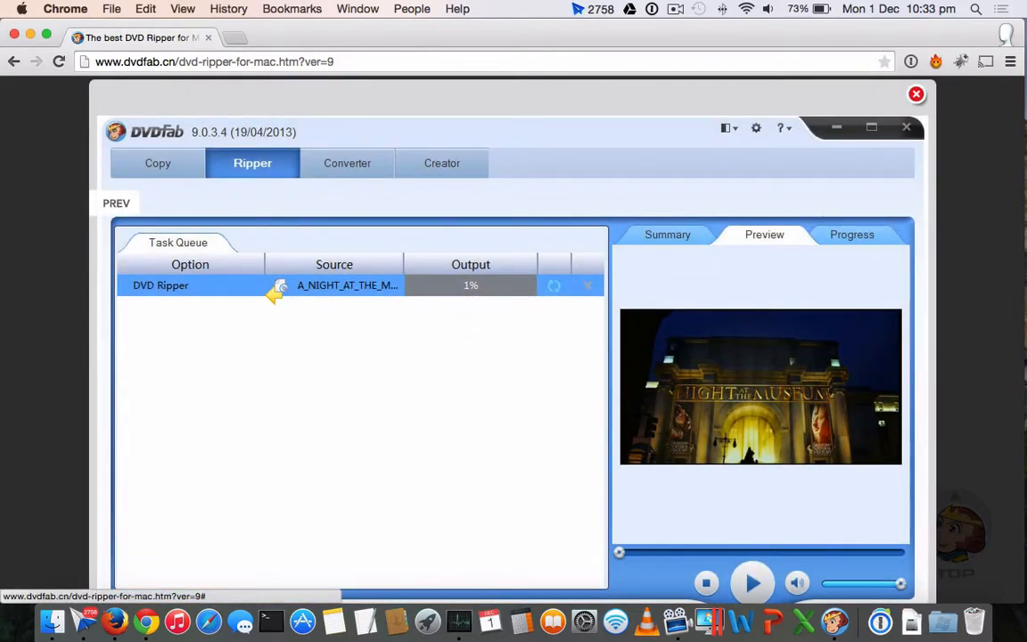
{"action": "mouse_move", "coordinate": [440, 298]}
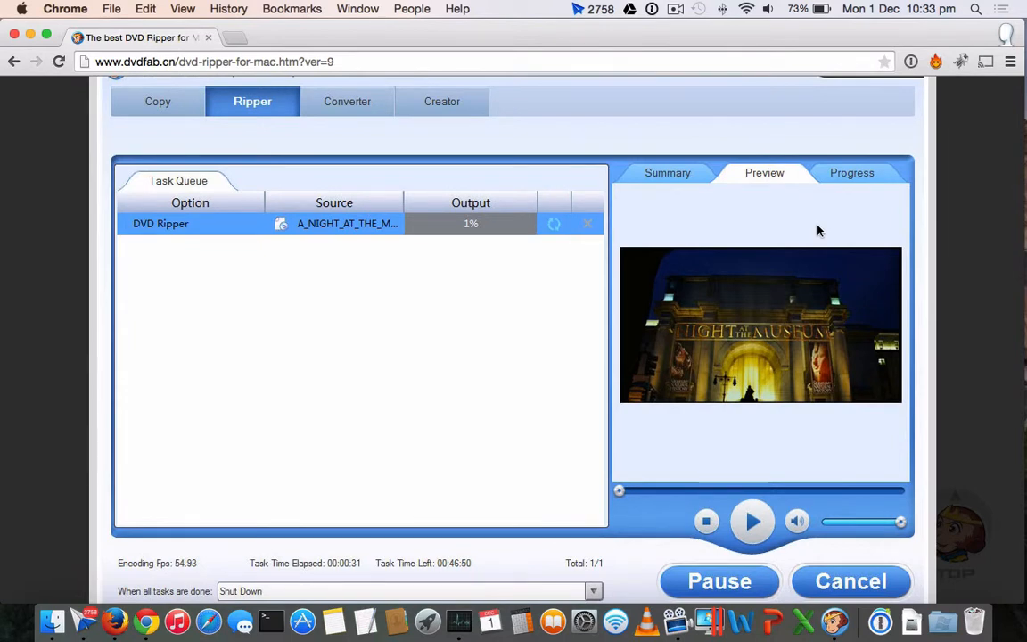
{"action": "mouse_move", "coordinate": [807, 264]}
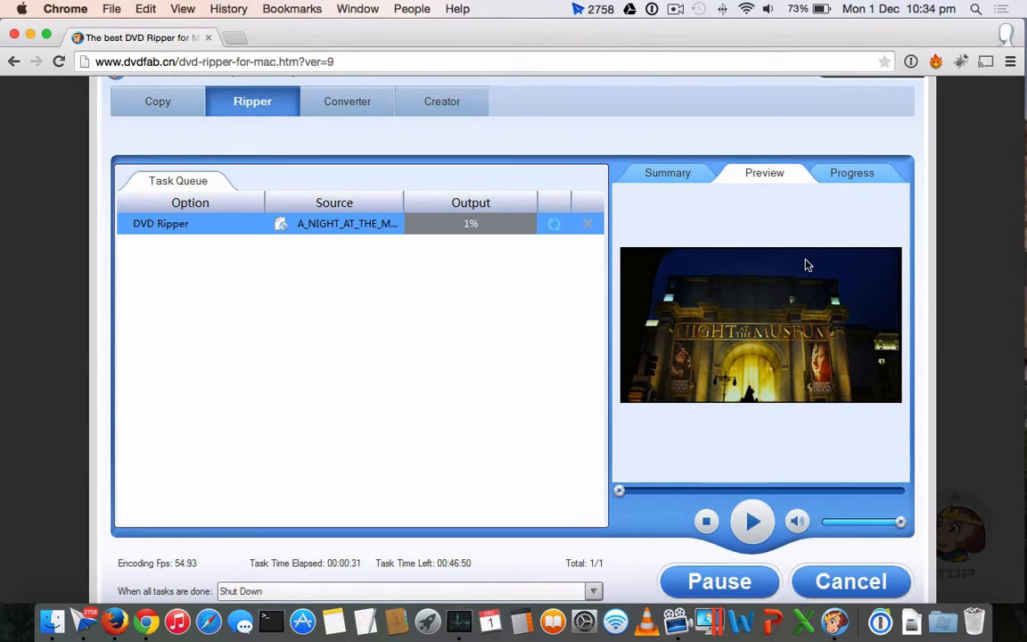